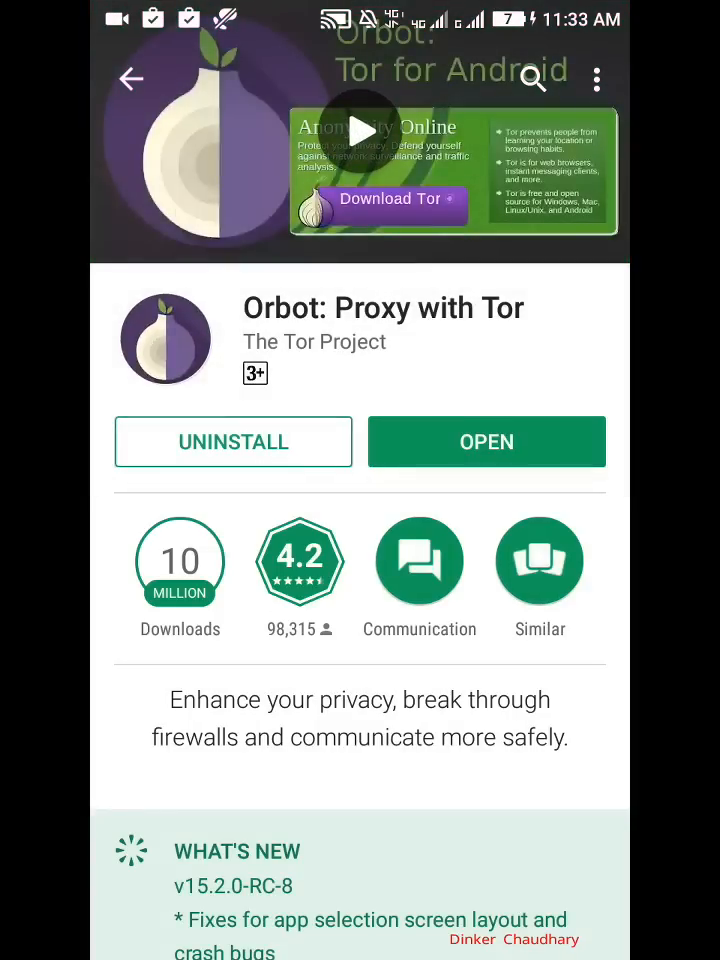
# Launch Orbot: Proxy with Tor from its Google Play Store page.
pyautogui.click(487, 441)
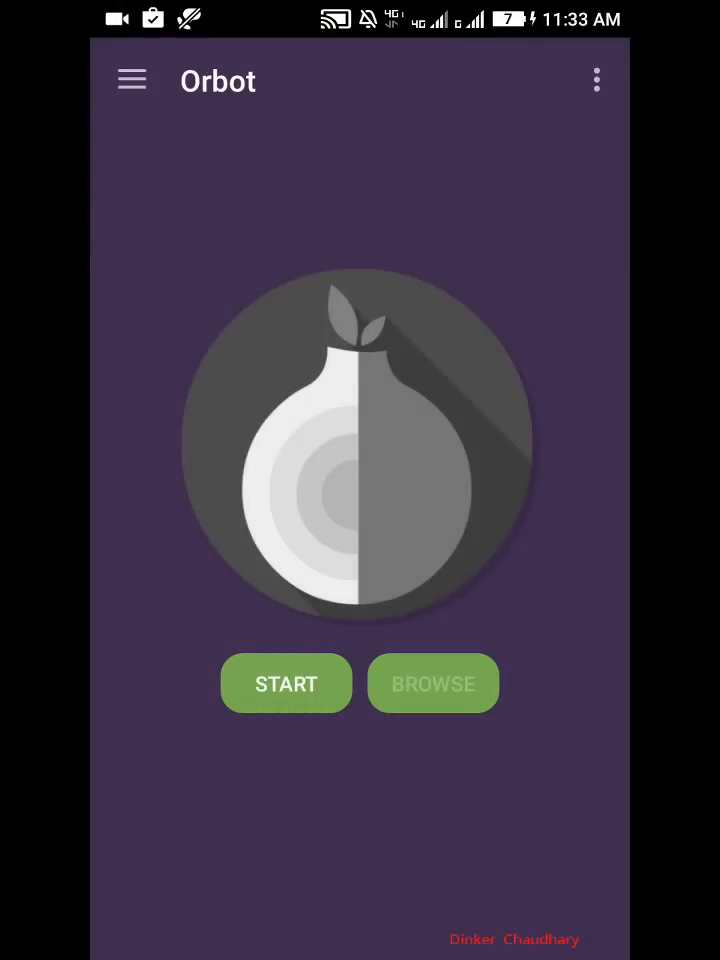
# Start Orbot and wait for the 'Connected to the Tor network' confirmation.
pyautogui.click(286, 683)
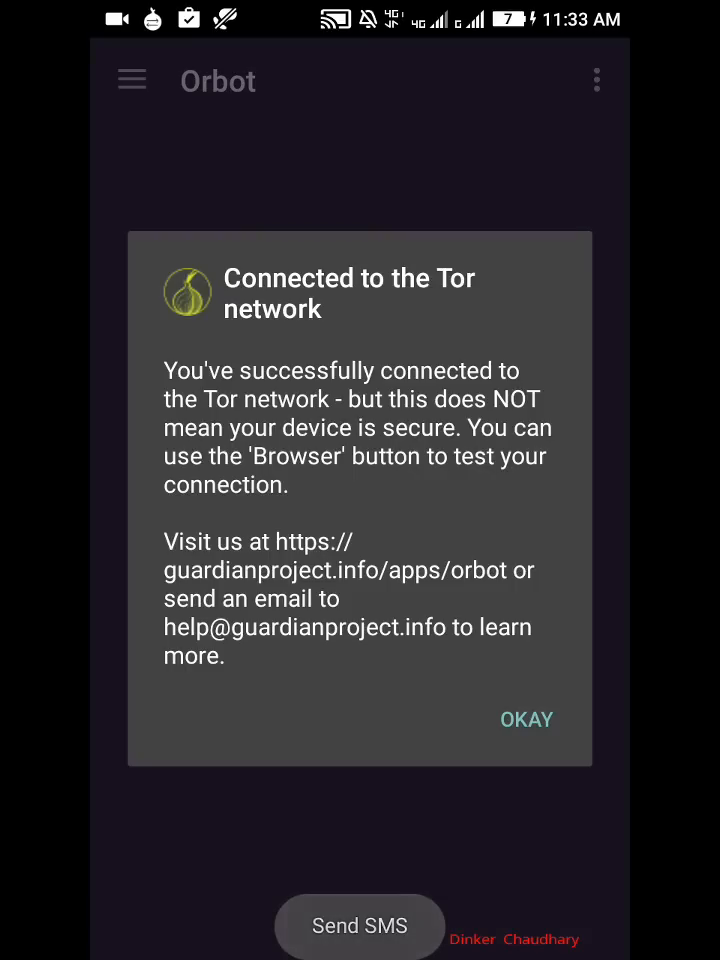
# Dismiss Orbot's Tor connection notice and bring up Chrome's new-tab page.
pyautogui.click(359, 925)
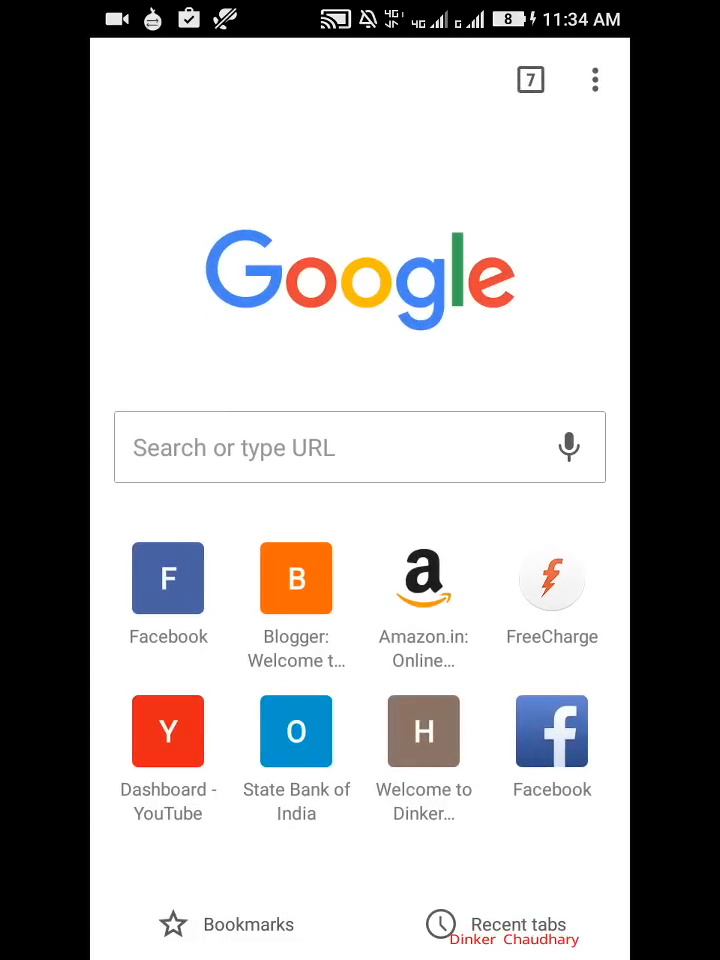
pyautogui.click(340, 447)
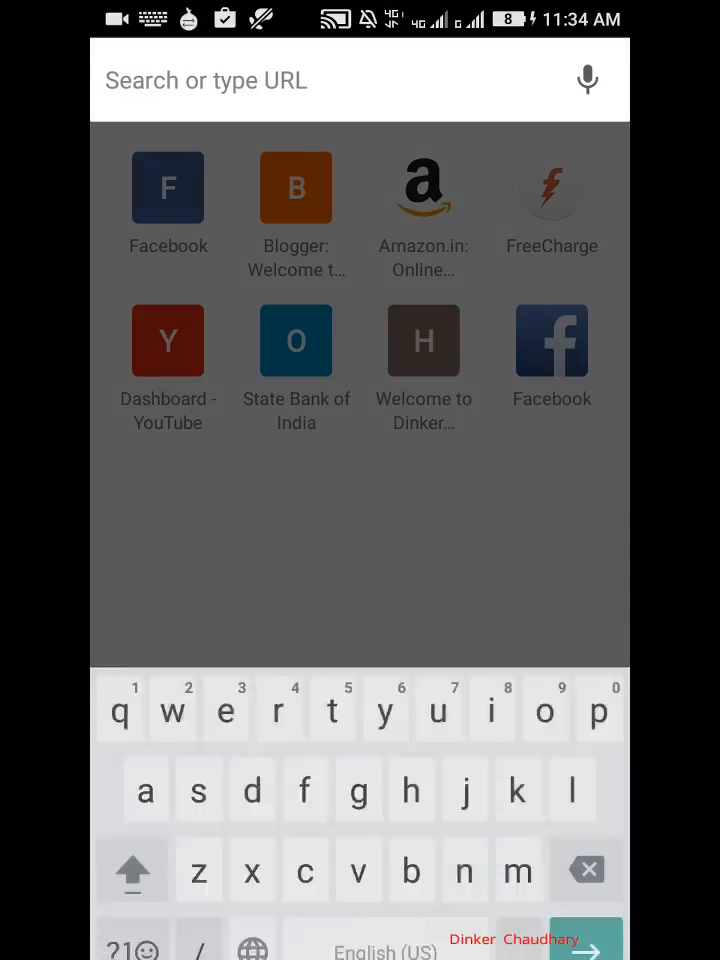
pyautogui.write('http://wiki5kauuihowqi5.onion/')
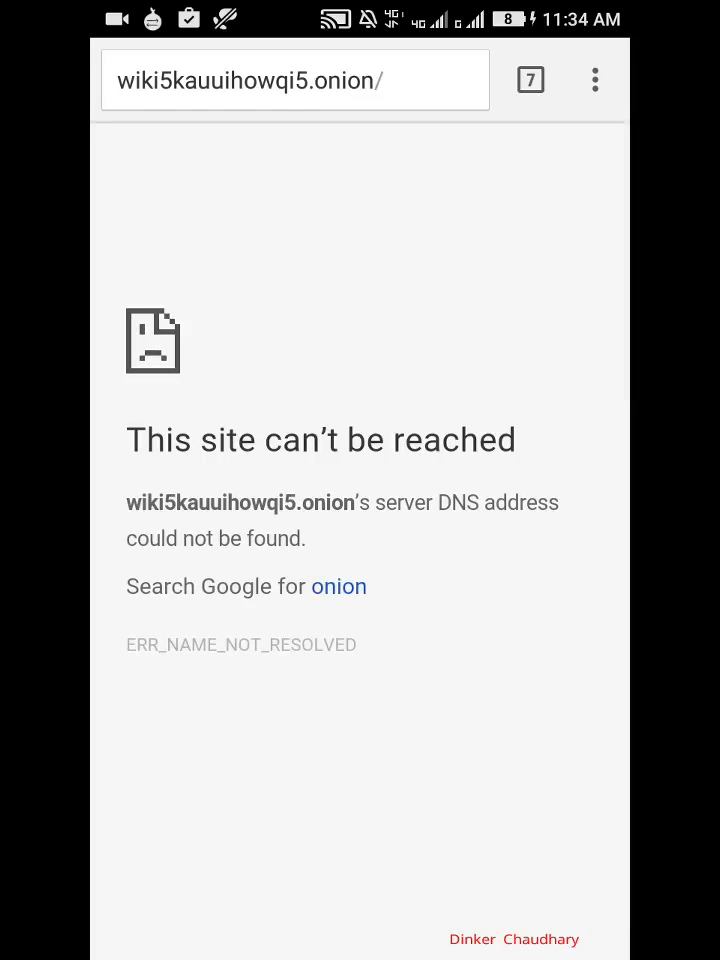
# Load dirnxxdraygbifgc.onion in Orfox, showing its maintenance notice.
pyautogui.click(280, 80)
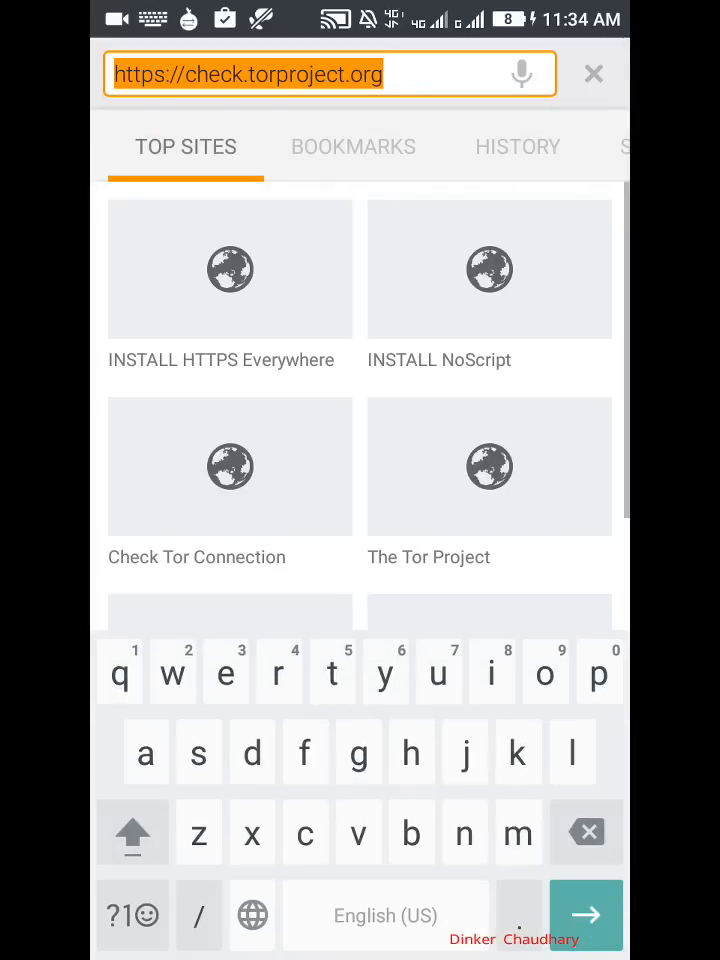
pyautogui.click(248, 74)
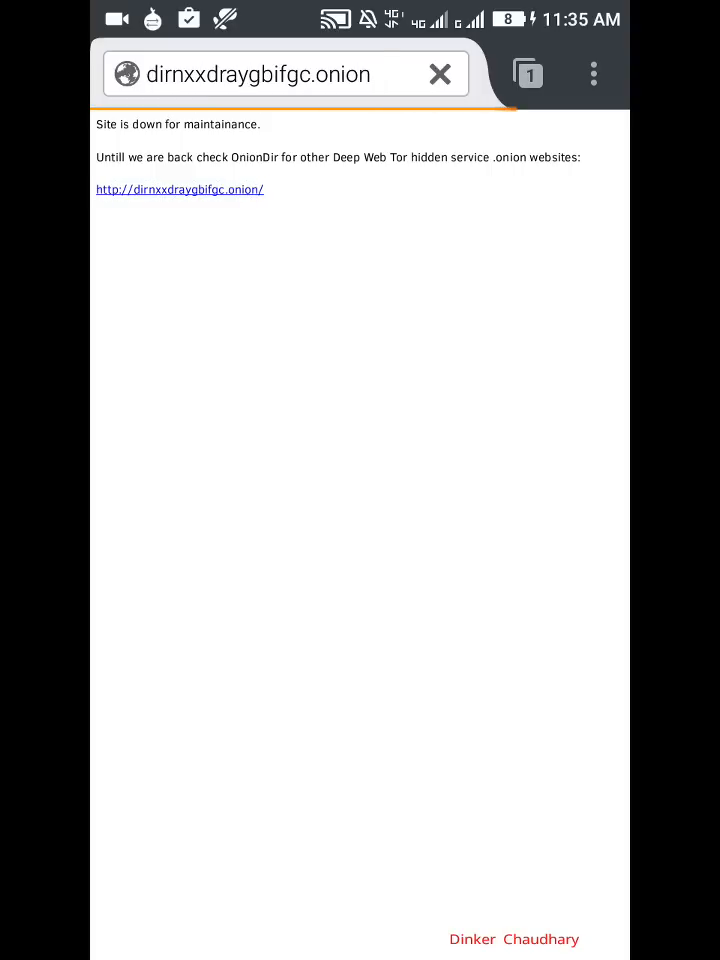
# Follow the OnionDir directory link, then switch to Chrome showing thehiddenwiki.org.
pyautogui.click(180, 189)
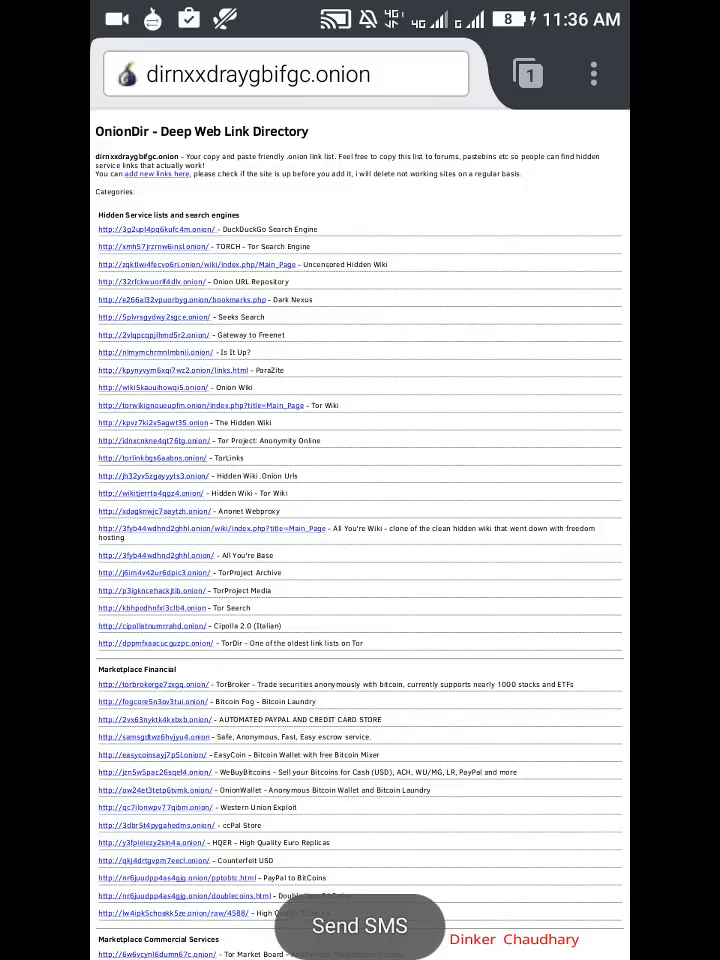
pyautogui.click(153, 387)
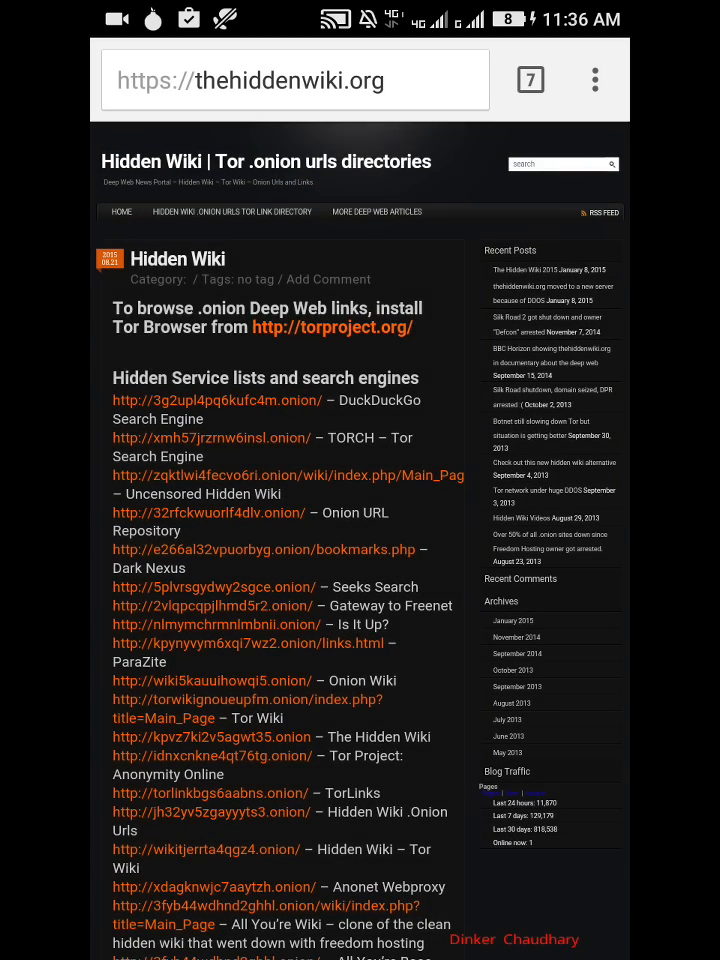
# Scroll thehiddenwiki.org's onion link list, then return to OnionDir in Orfox.
pyautogui.scroll(-3)
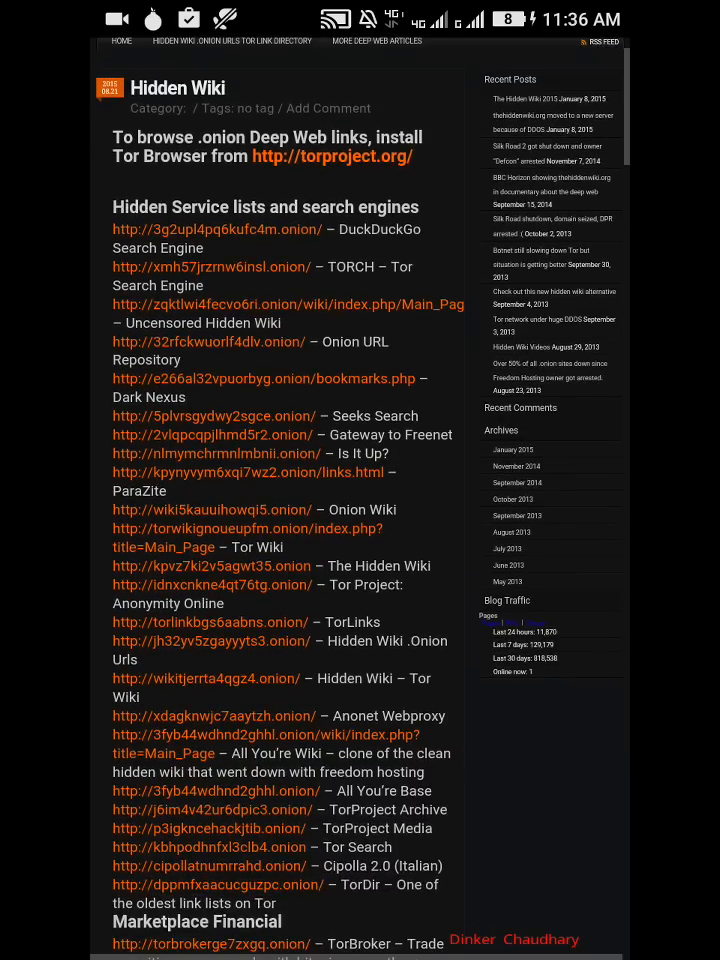
pyautogui.scroll(-3)
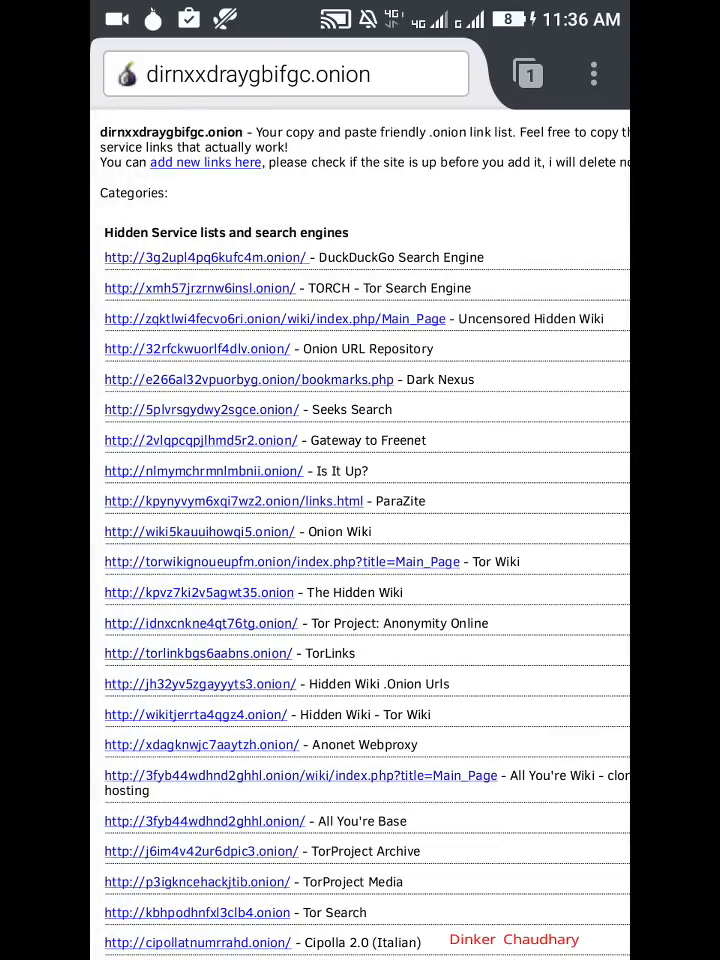
# Open the zqktlwi4fecvo6ri.onion Main_Page entry and scroll its 'Looking for the Hidden Wiki?' page.
pyautogui.hscroll(3)
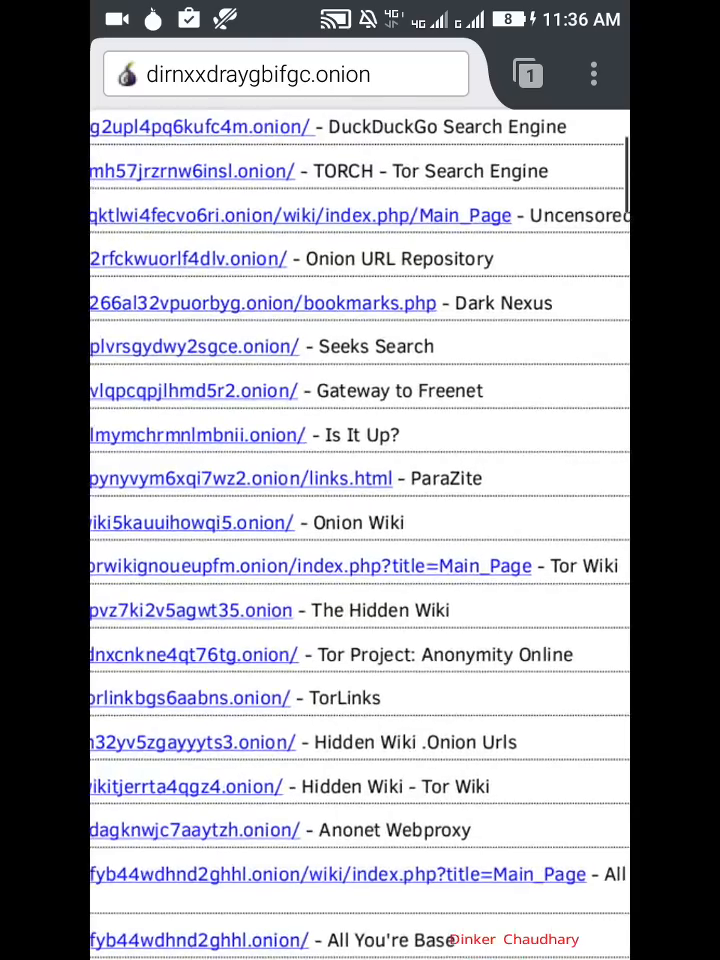
pyautogui.click(197, 610)
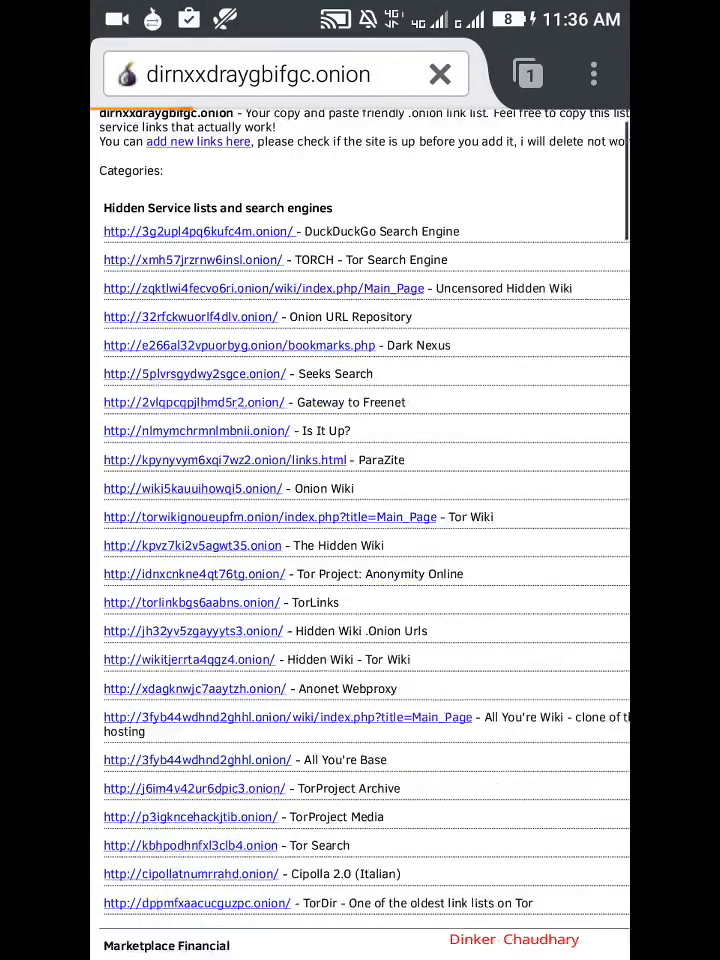
pyautogui.scroll(-3)
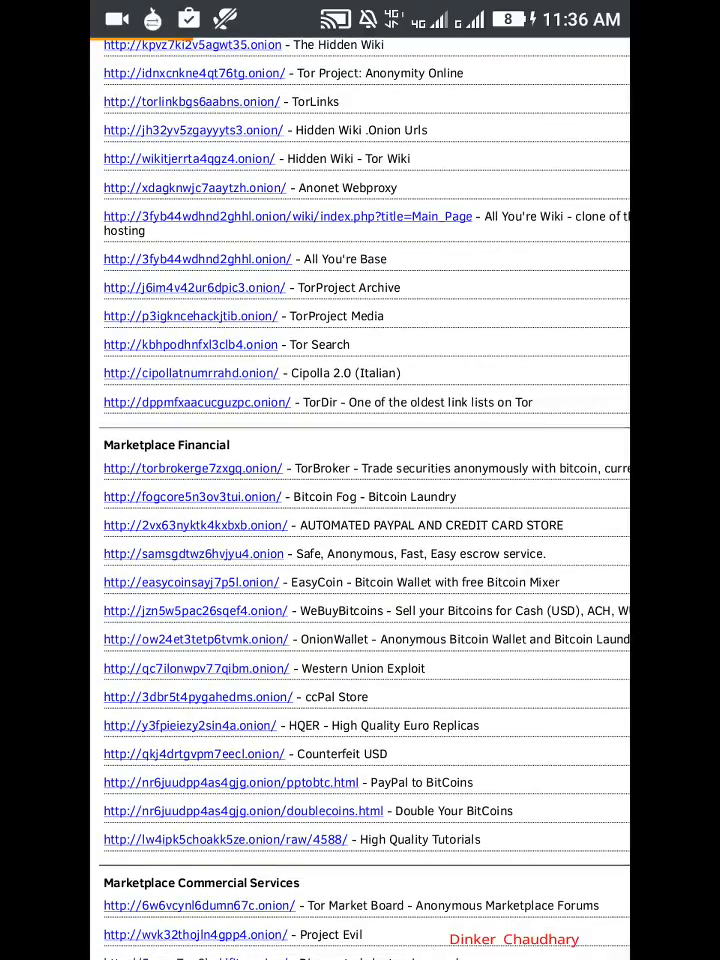
pyautogui.scroll(-3)
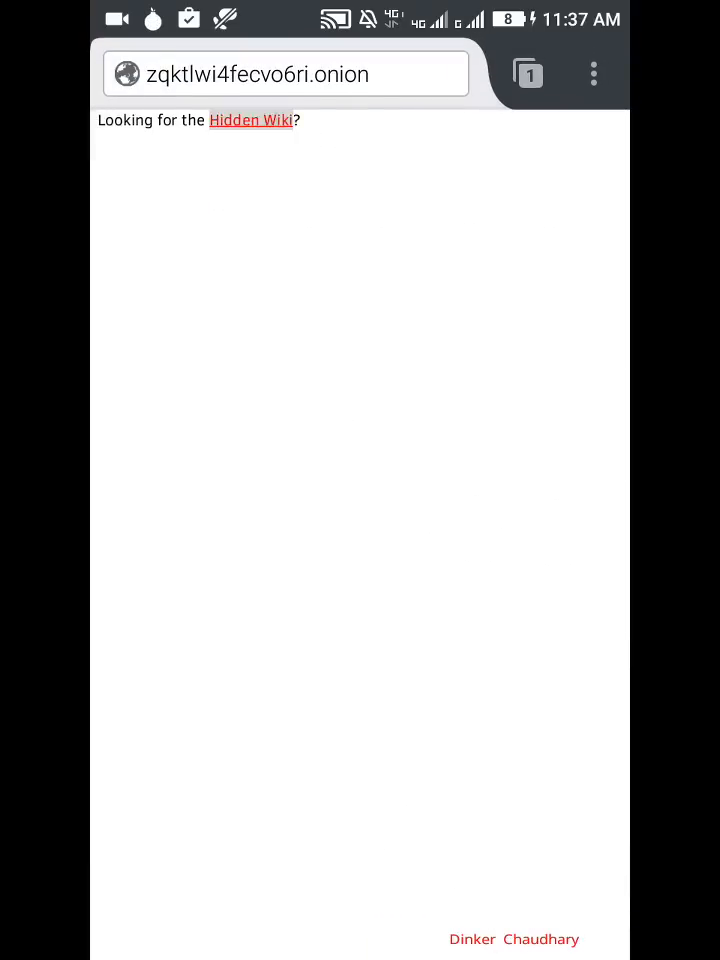
# Follow the Hidden Wiki link and scroll through its main page's link categories.
pyautogui.click(250, 120)
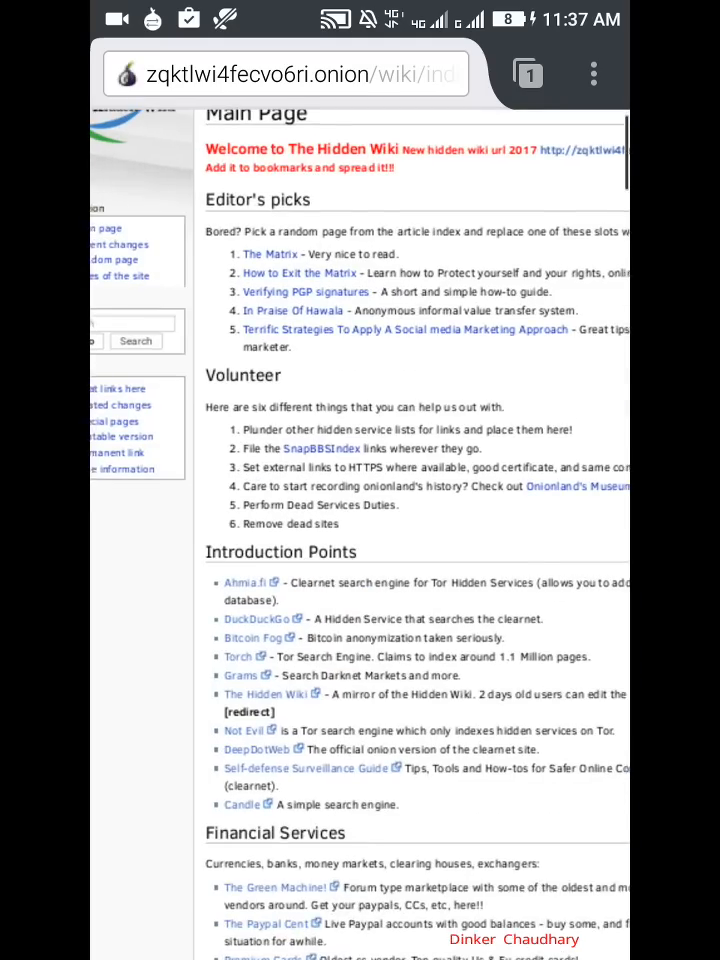
pyautogui.scroll(-3)
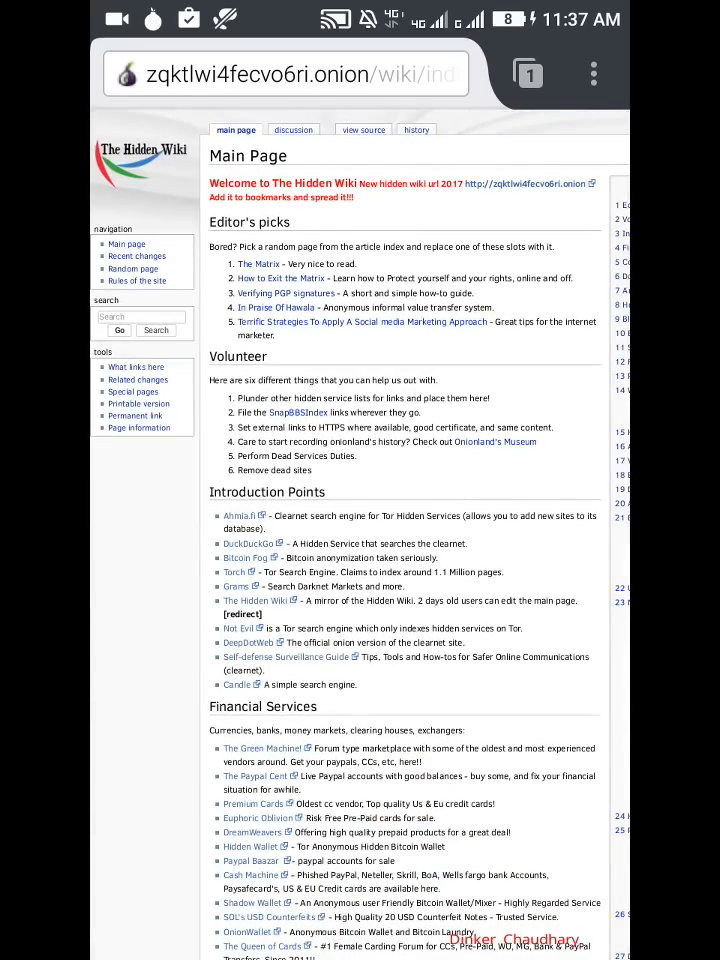
pyautogui.scroll(-3)
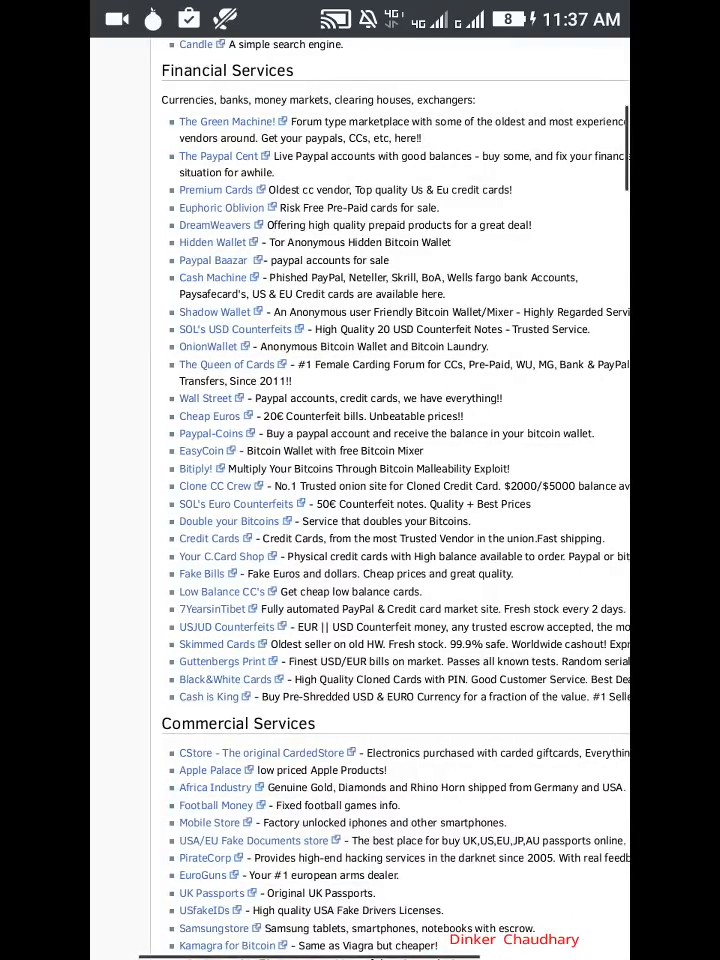
pyautogui.scroll(-3)
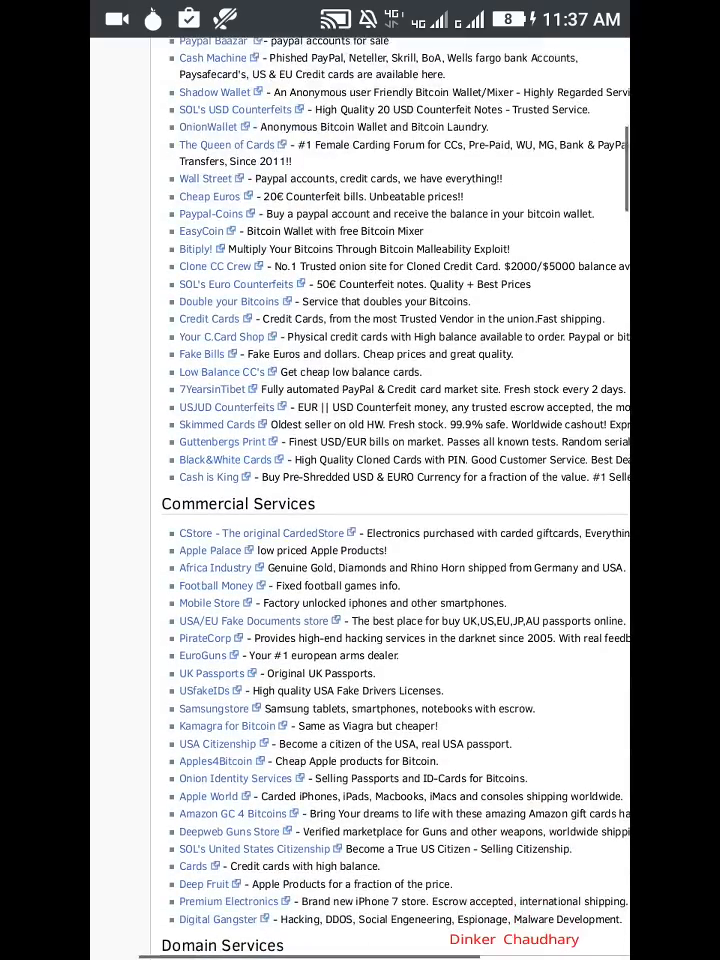
pyautogui.scroll(-3)
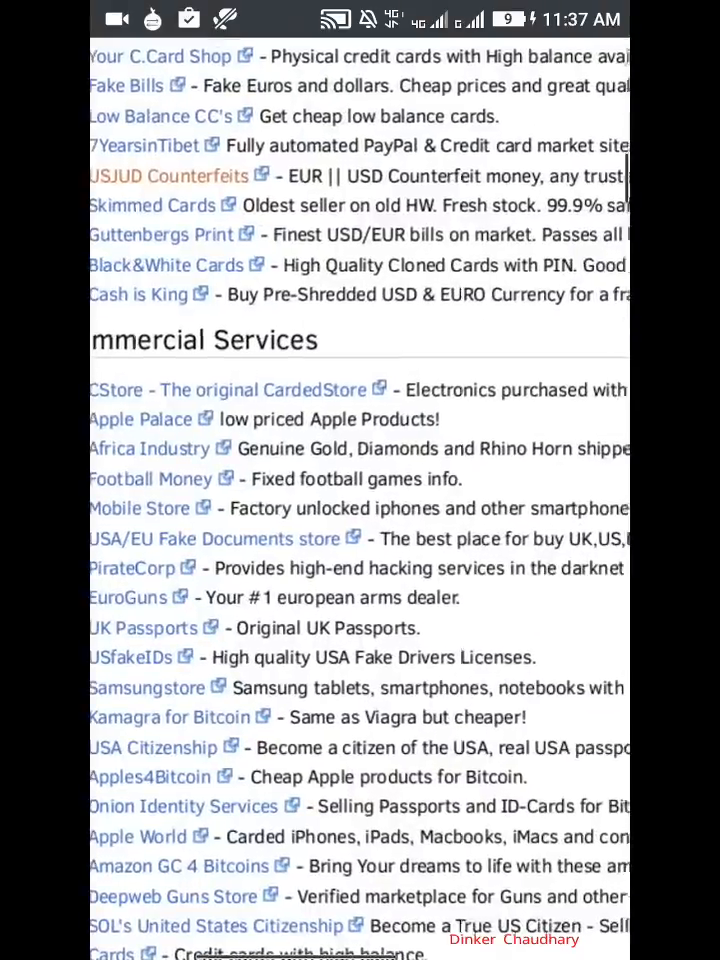
pyautogui.scroll(-3)
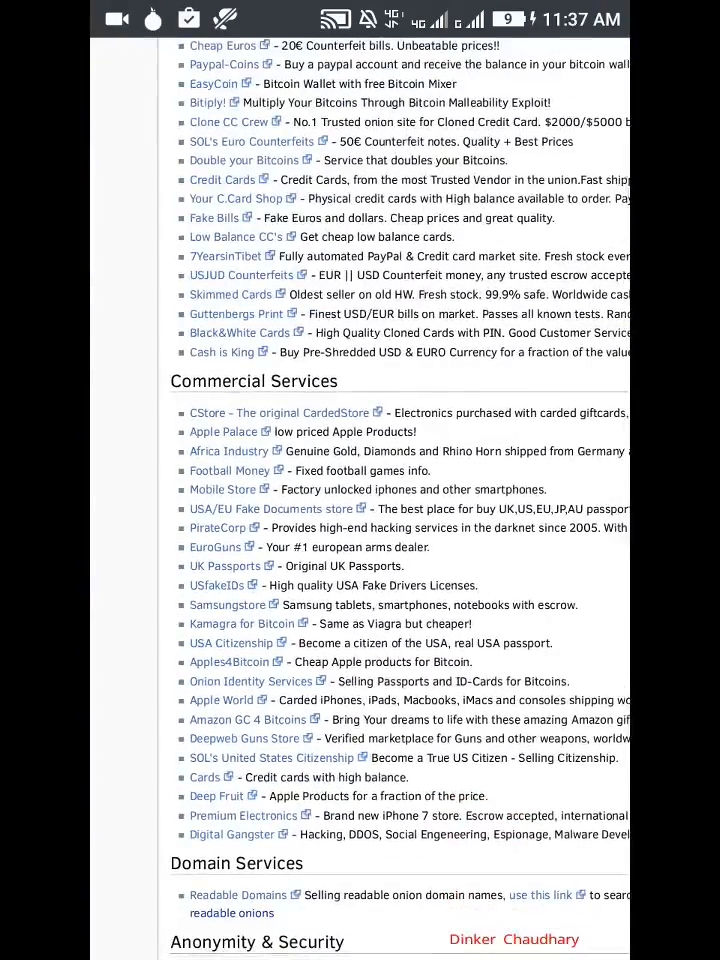
pyautogui.scroll(-3)
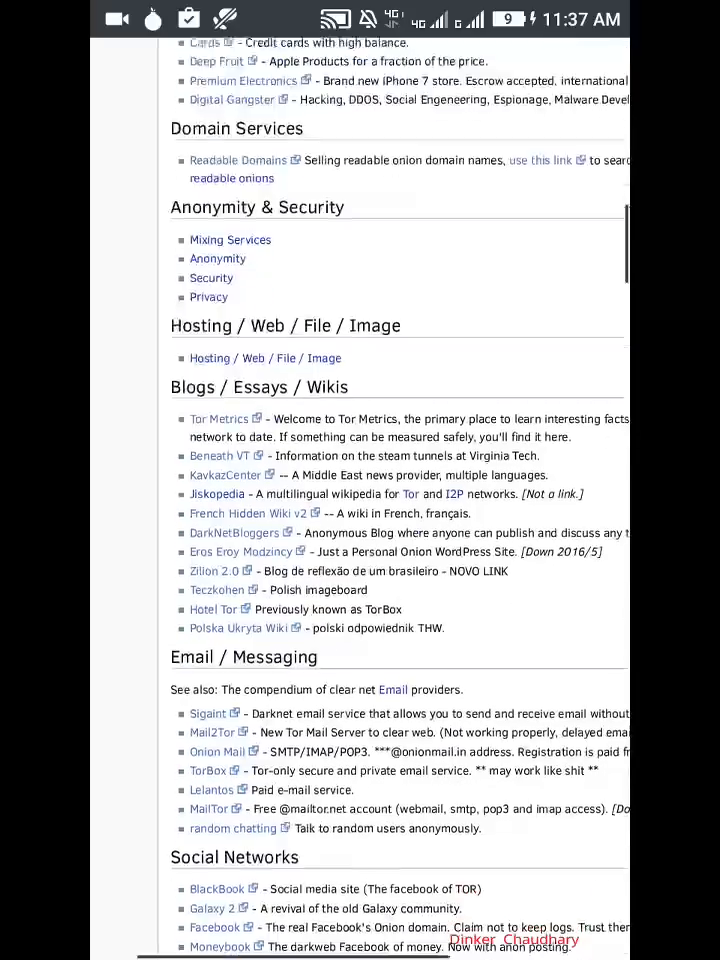
pyautogui.scroll(-3)
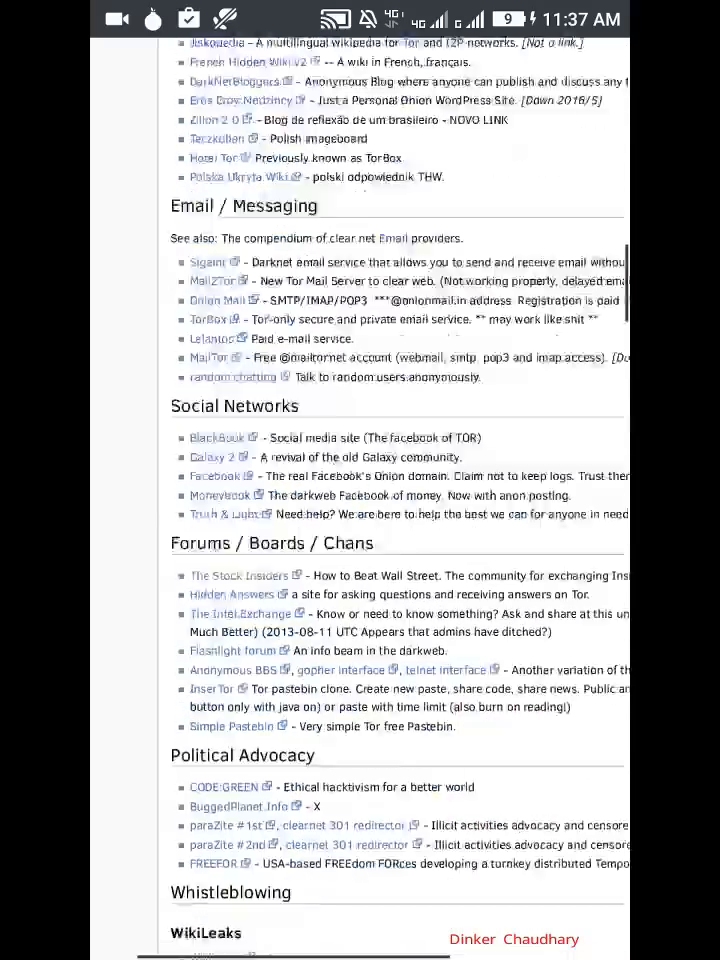
pyautogui.scroll(-3)
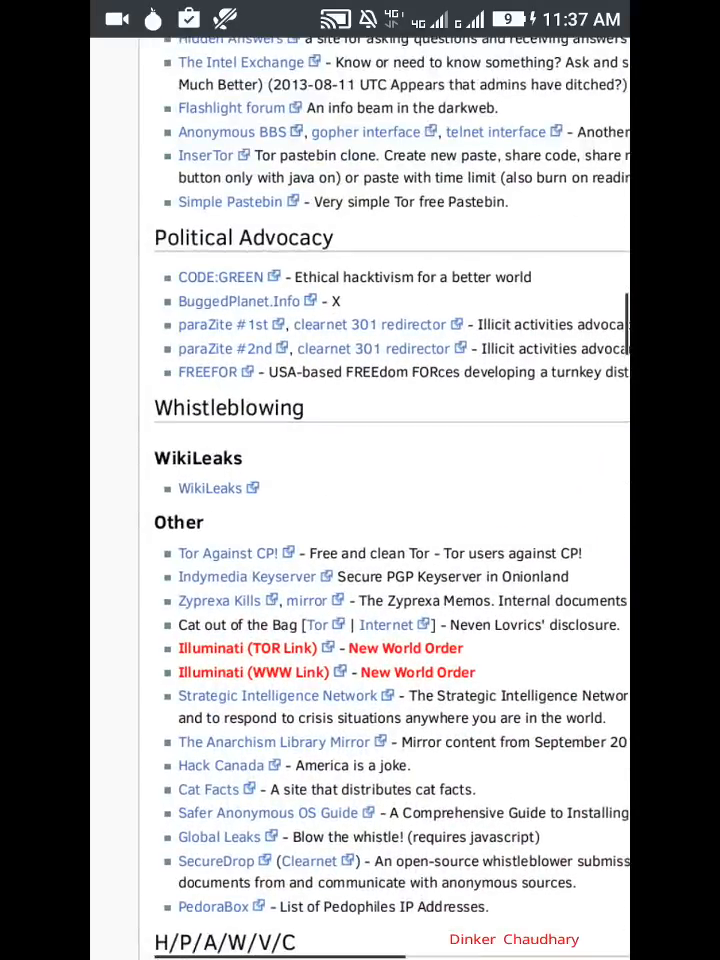
pyautogui.scroll(-3)
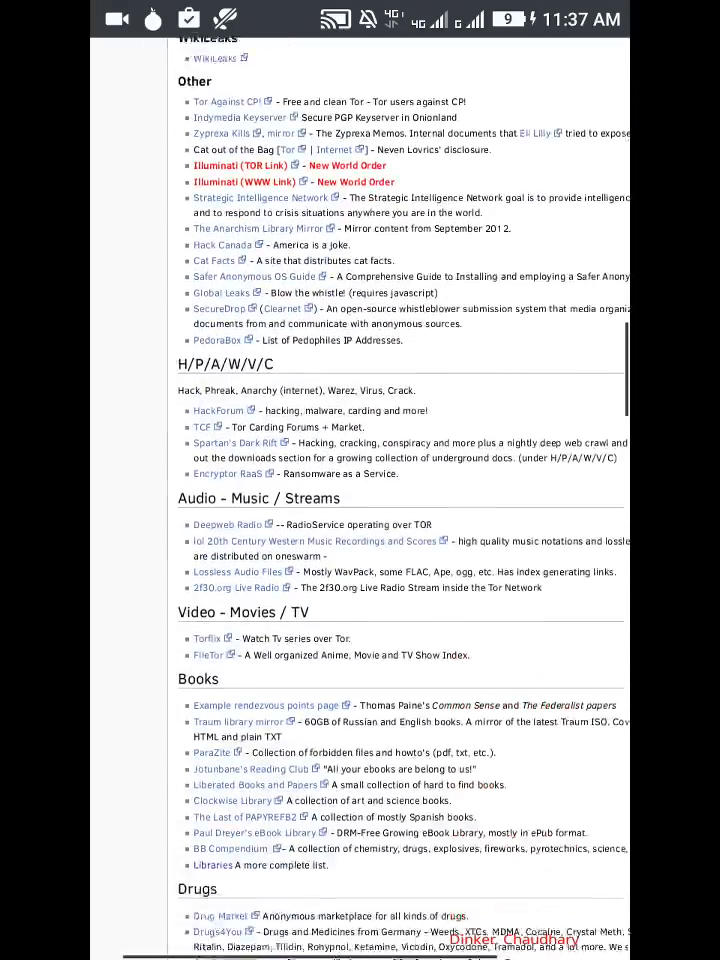
pyautogui.scroll(-3)
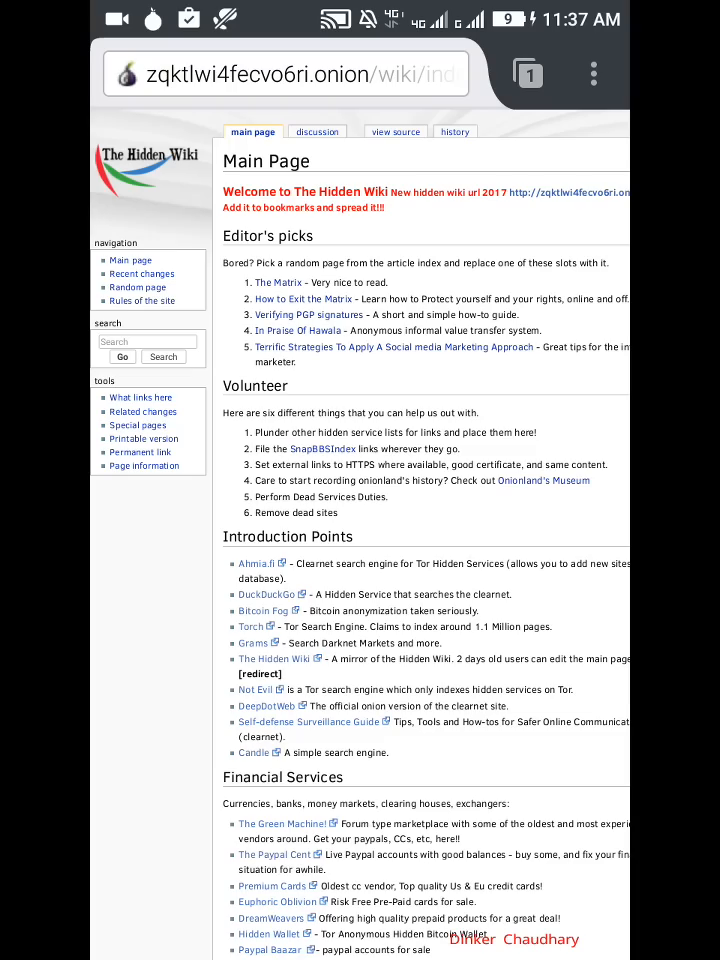
pyautogui.scroll(-3)
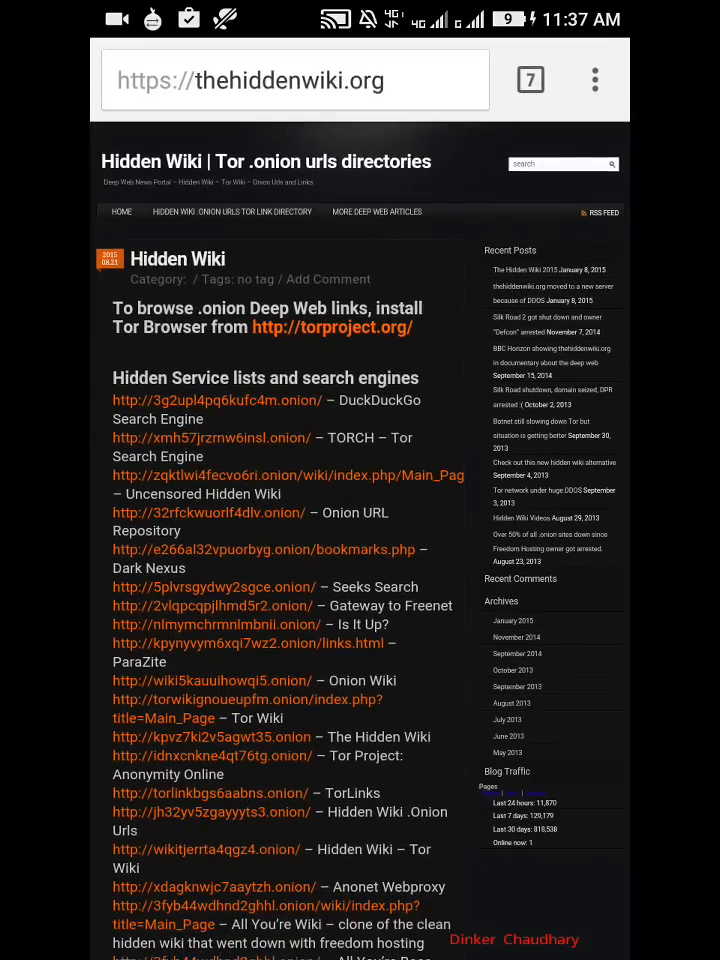
pyautogui.scroll(-3)
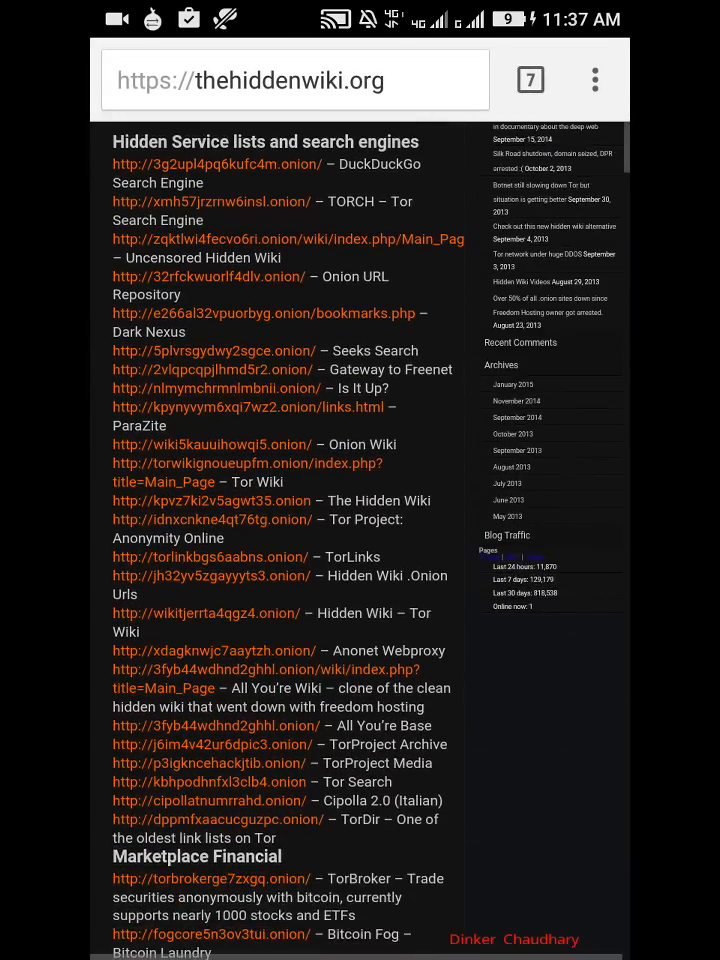
pyautogui.scroll(-3)
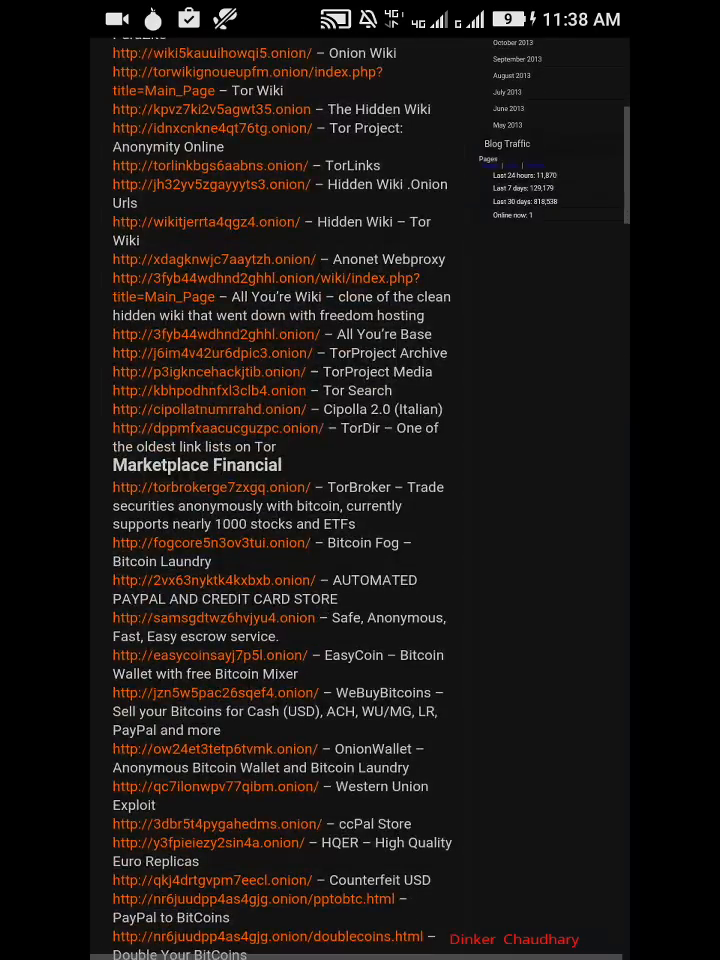